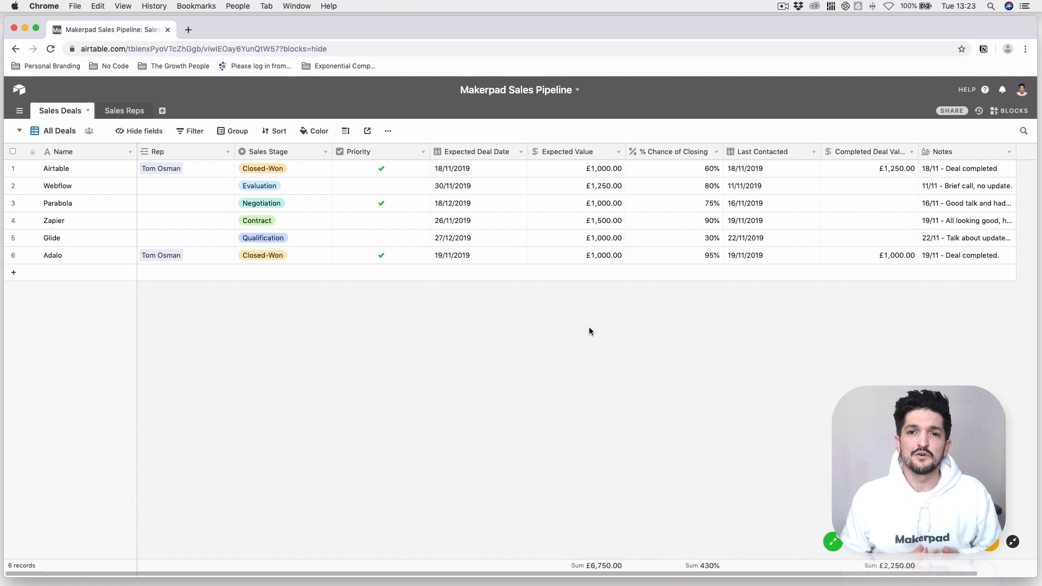
mouse_move(463, 333)
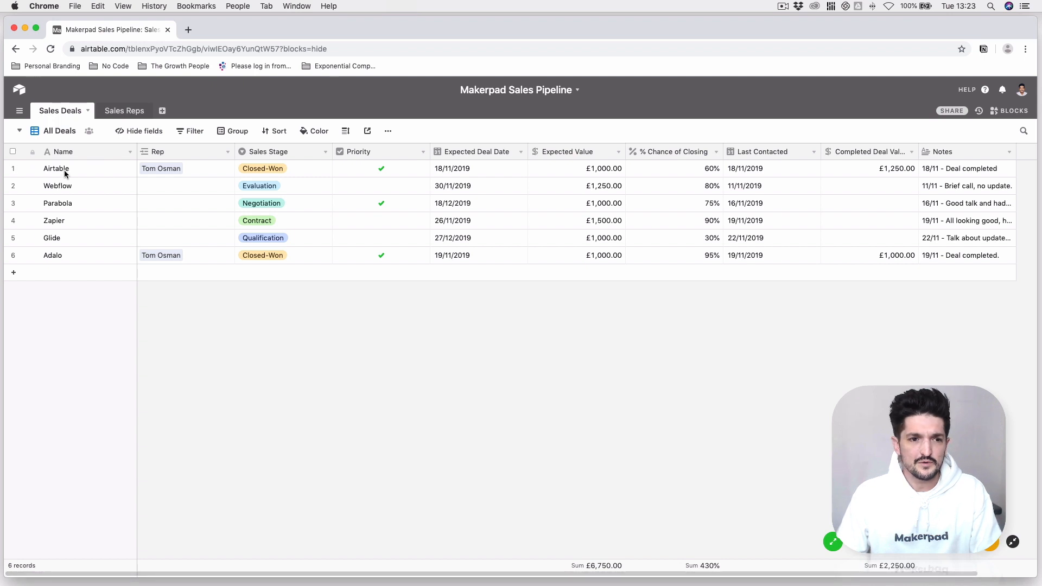
mouse_move(303, 279)
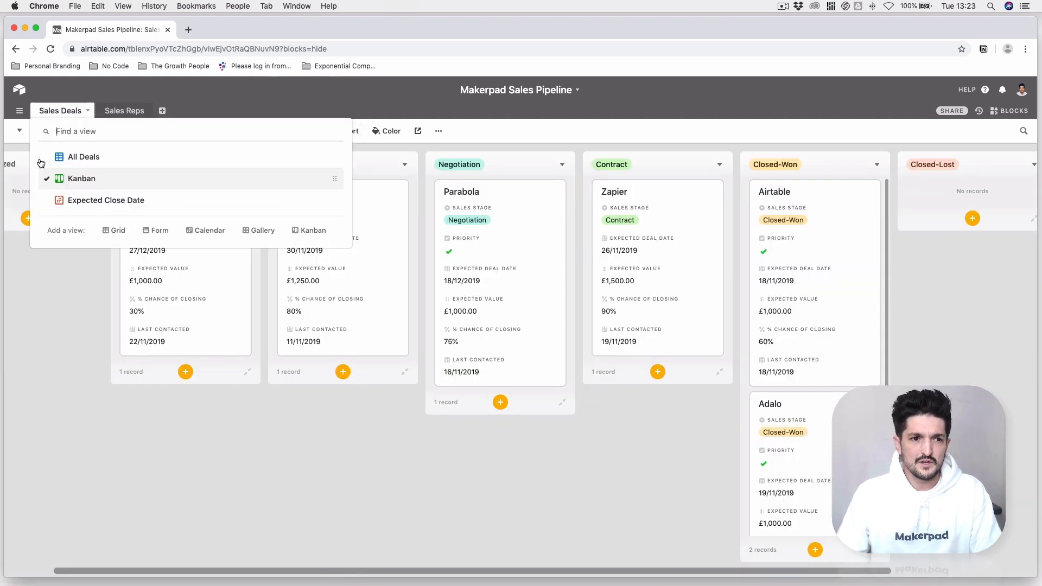
left_click(105, 200)
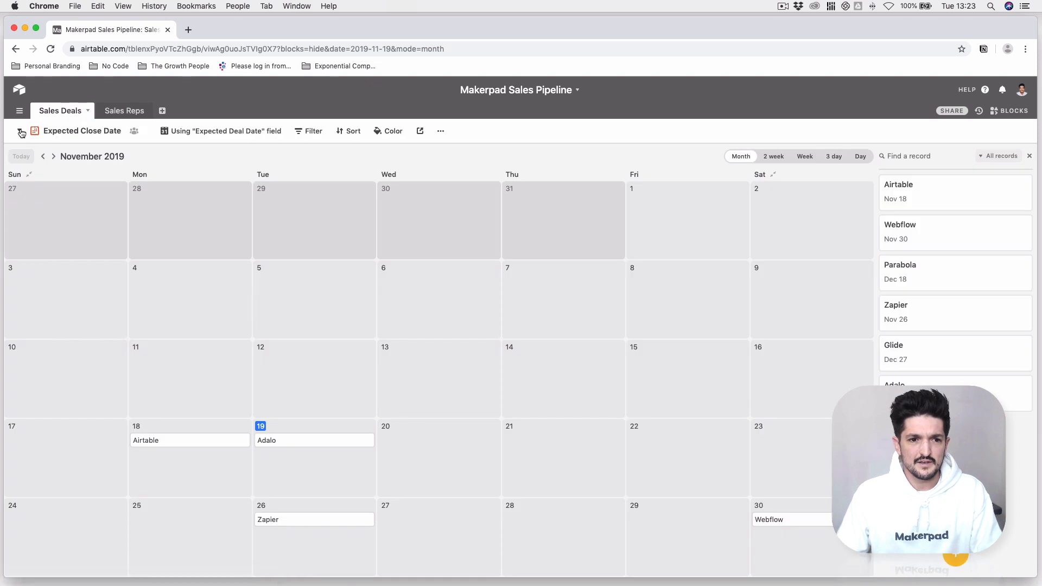
left_click(124, 110)
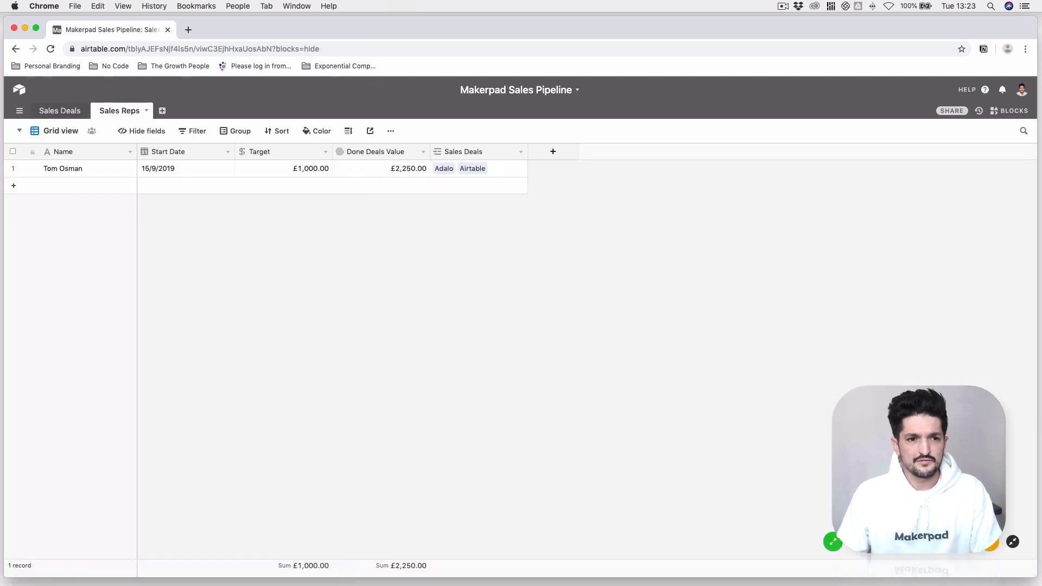
left_click(59, 111)
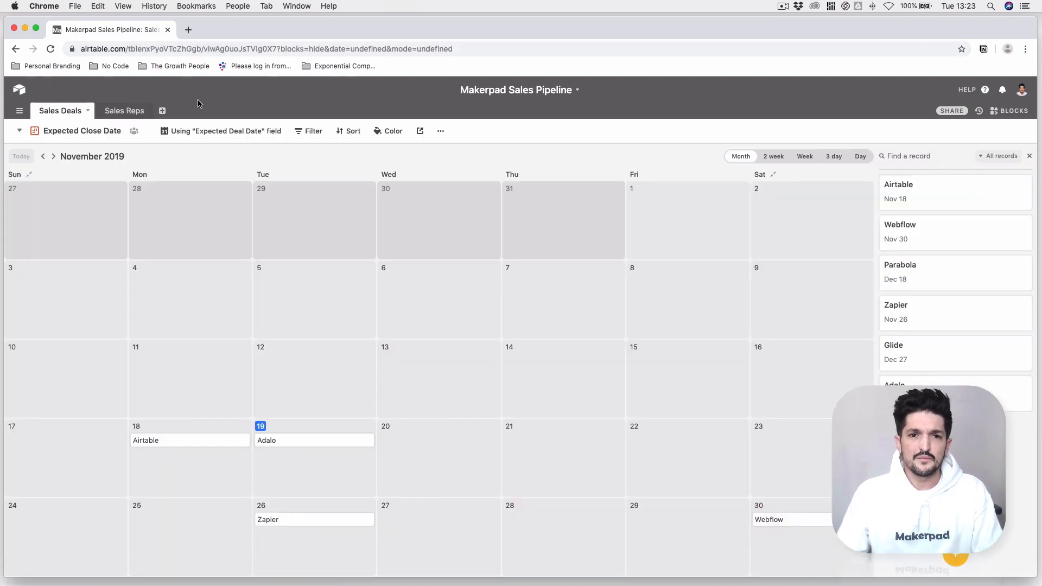
left_click(20, 132)
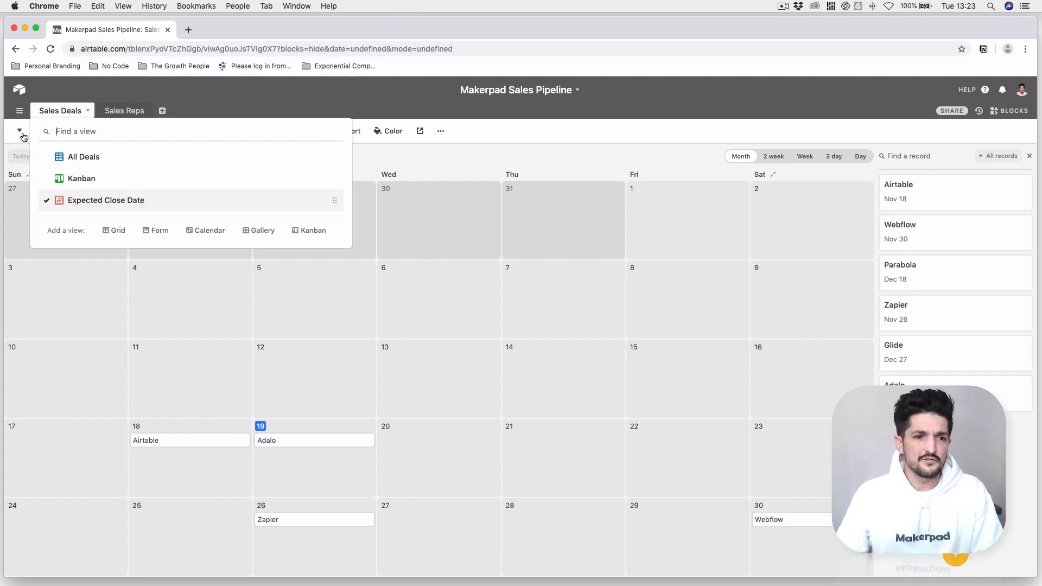
left_click(83, 157)
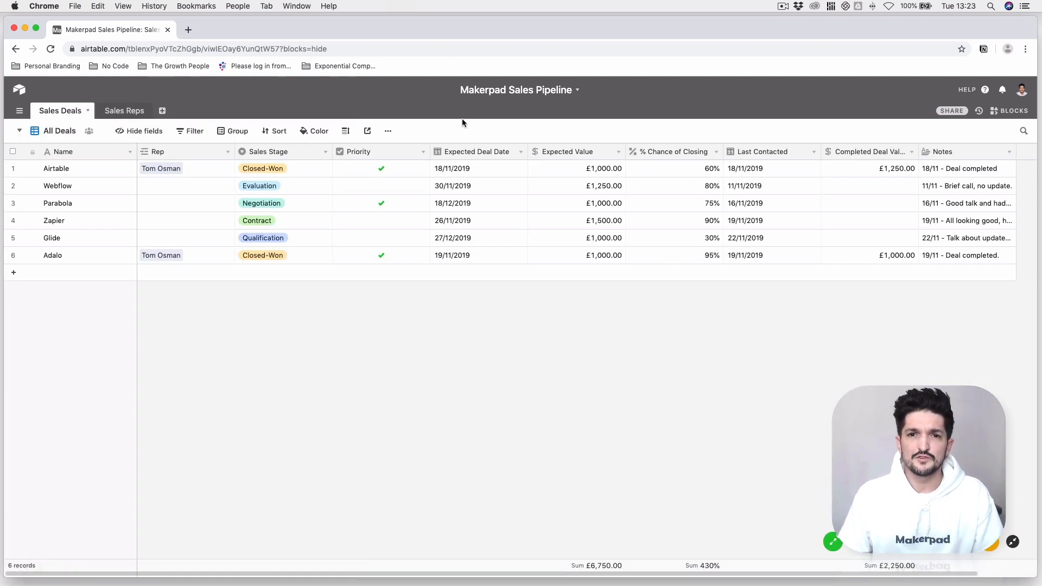